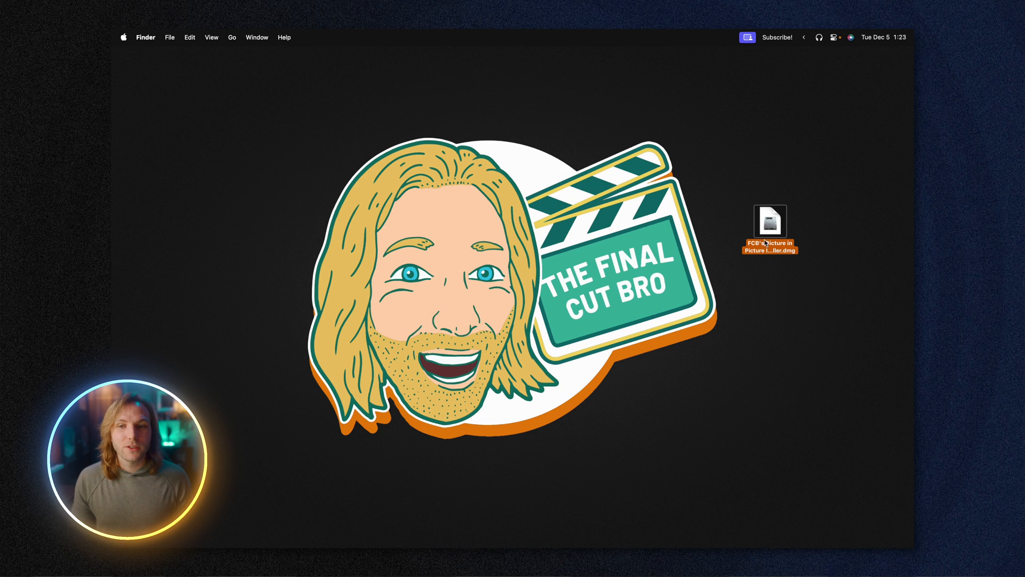
- Install FCB's Picture In Picture plugin from the downloaded disk image
double_click(770, 221)
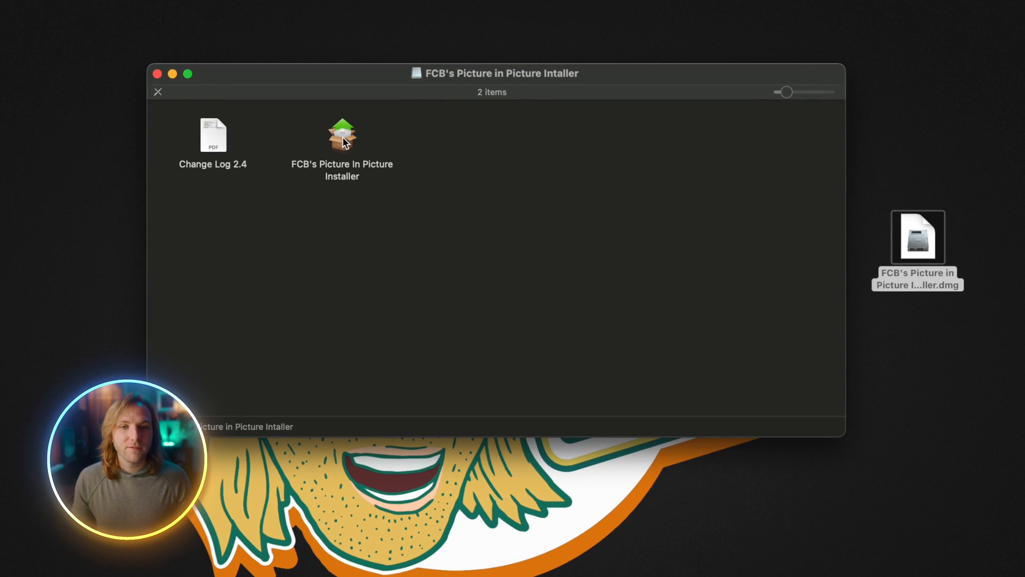
double_click(342, 134)
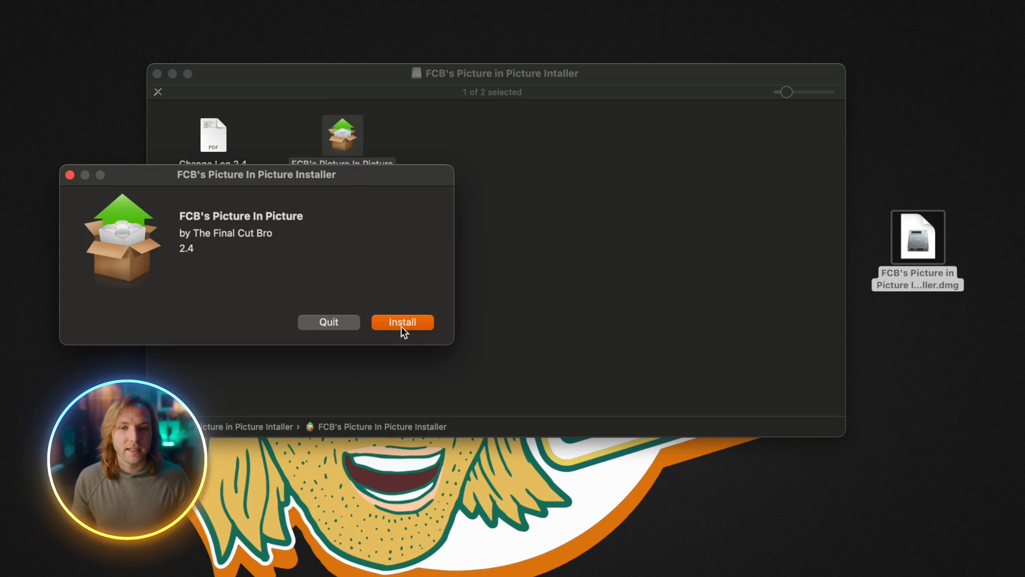
click(403, 323)
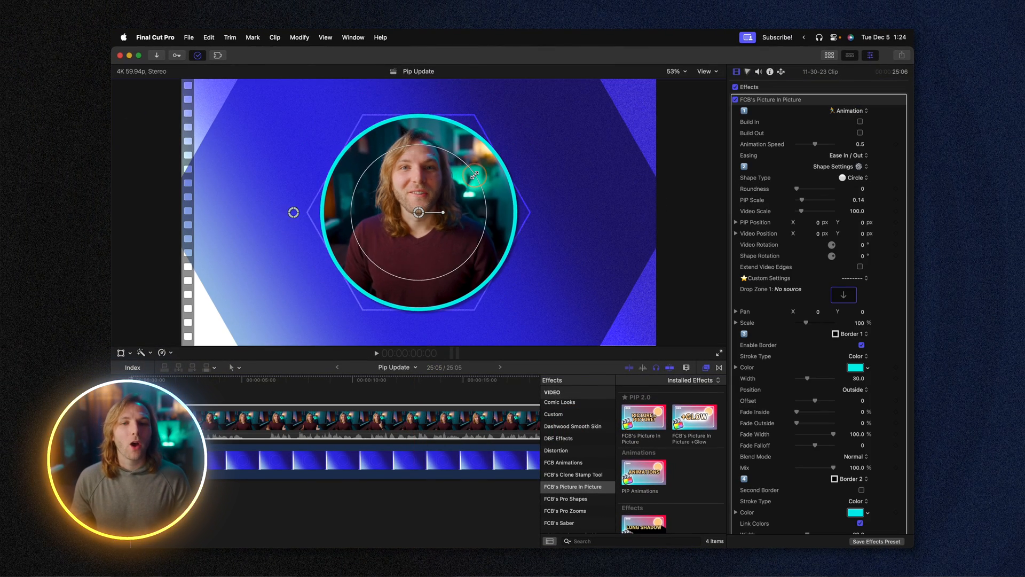
- Shrink the circular PiP to scale 0.11, re-centre it and return Video Scale to 100
drag(441, 211, 366, 199)
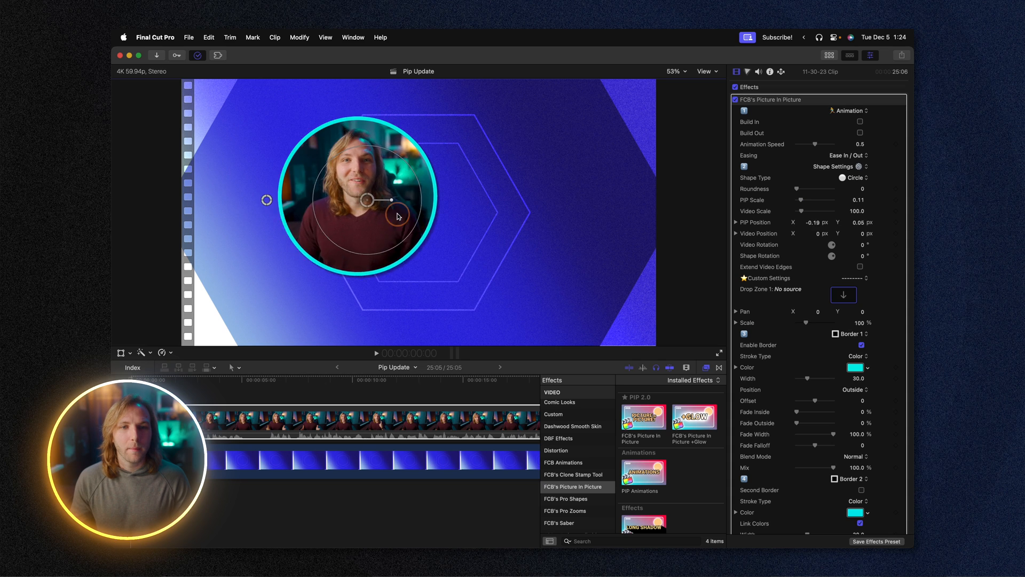
drag(392, 200, 431, 212)
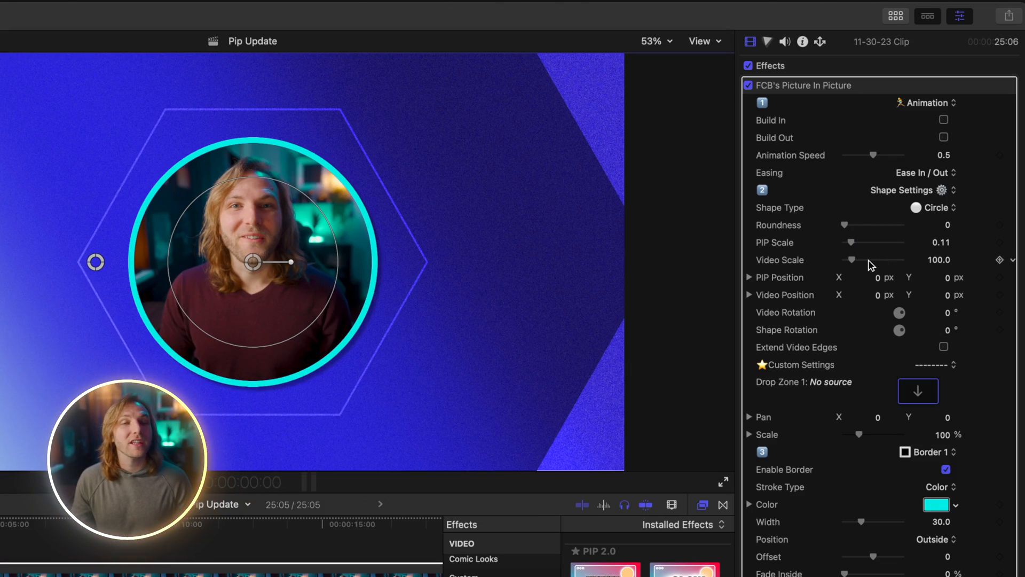
drag(853, 260, 880, 260)
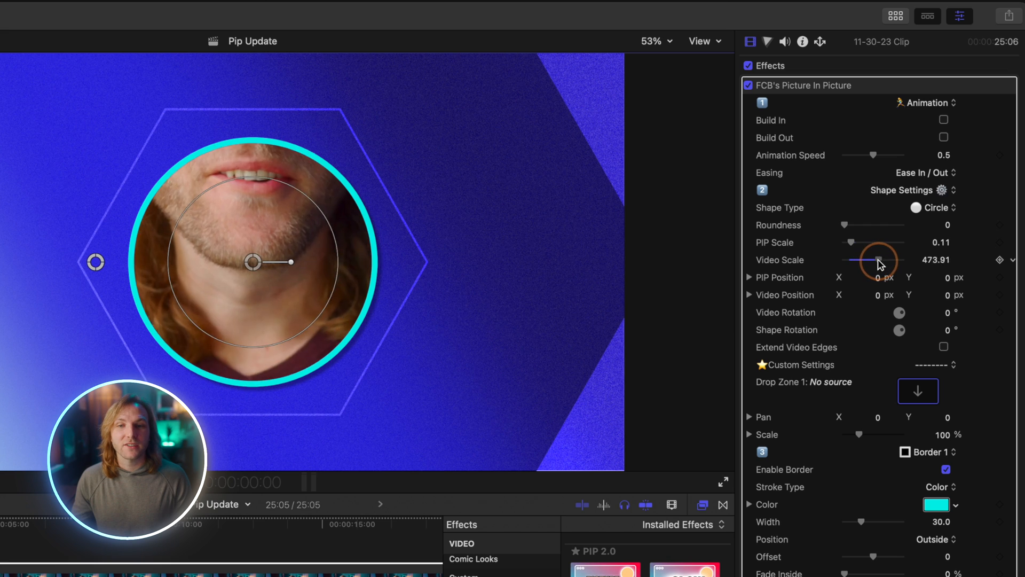
drag(879, 260, 906, 260)
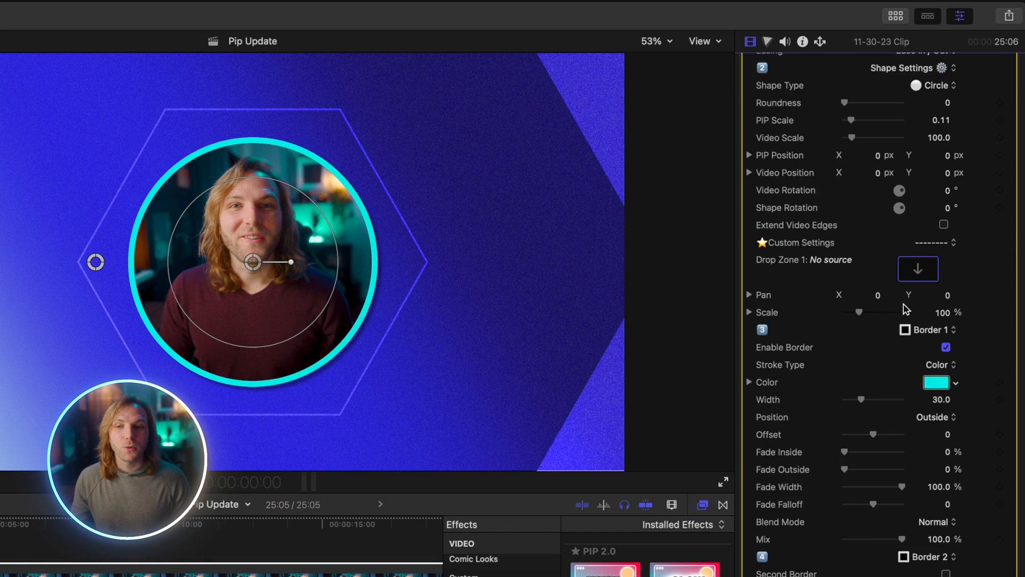
click(937, 364)
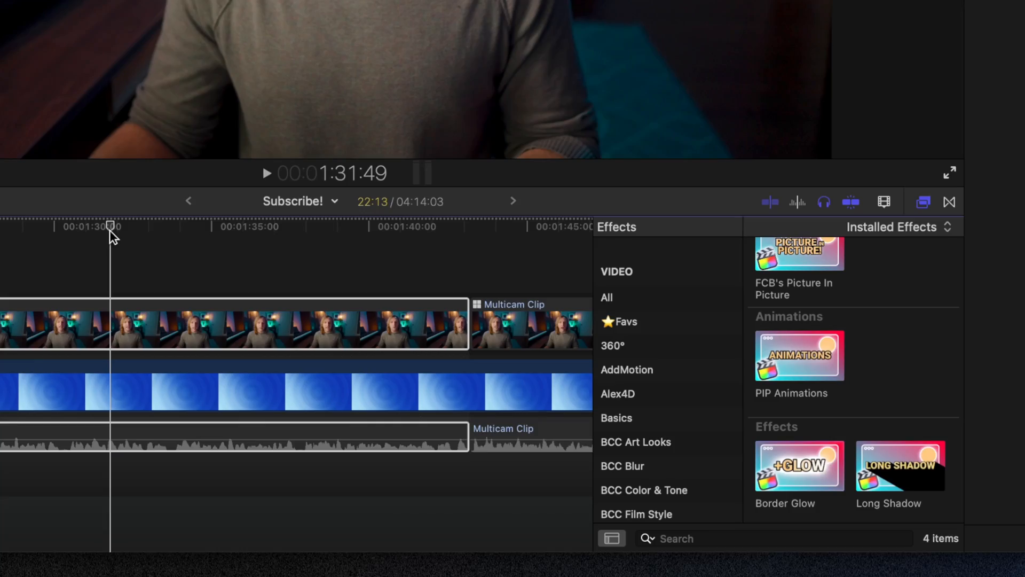
- Make the PiP a smaller octagon in the lower right and turn off its plain cyan border
drag(799, 254, 438, 308)
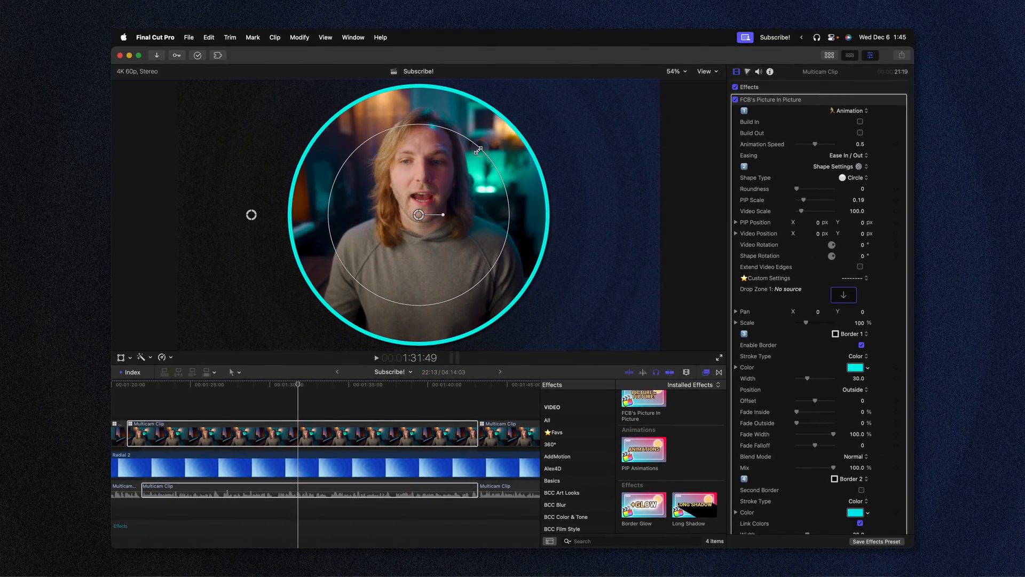
drag(444, 214, 596, 279)
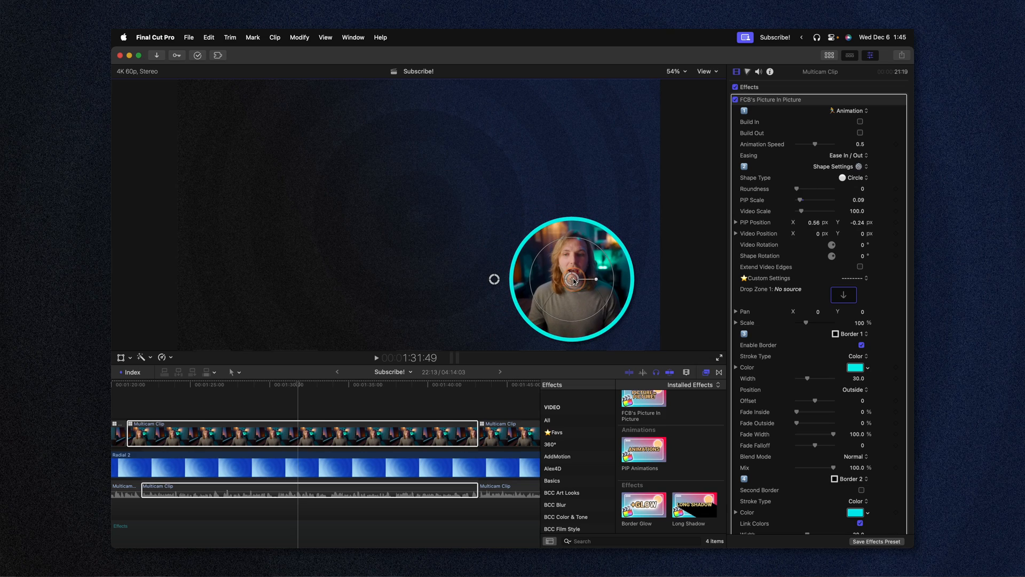
click(856, 178)
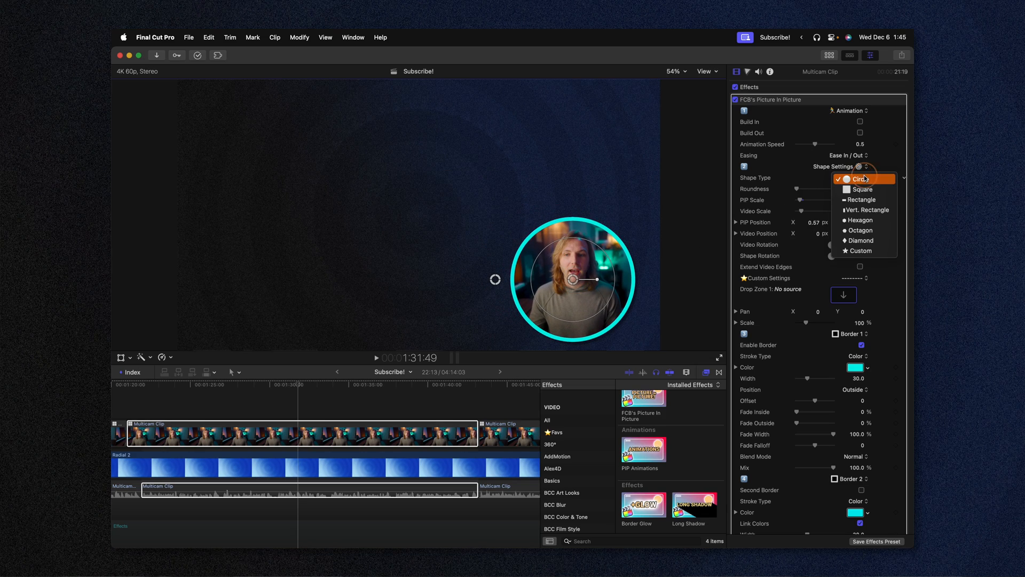
click(861, 231)
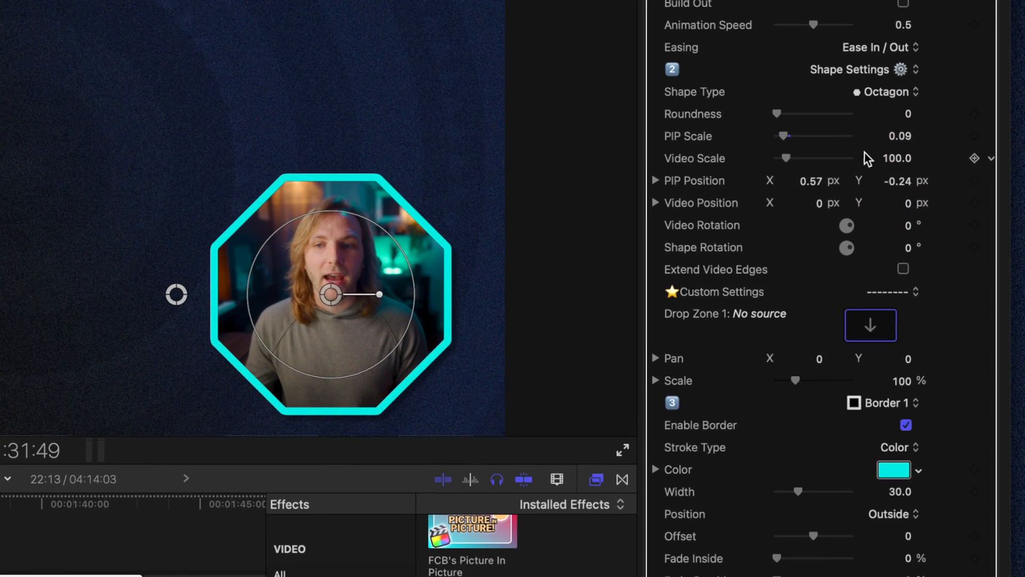
scroll(down, 3)
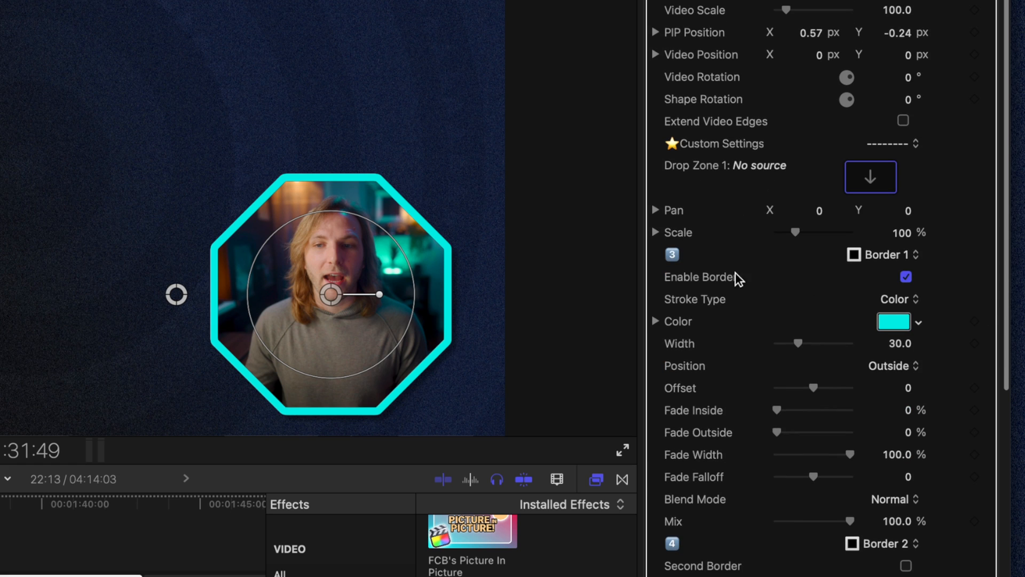
click(906, 276)
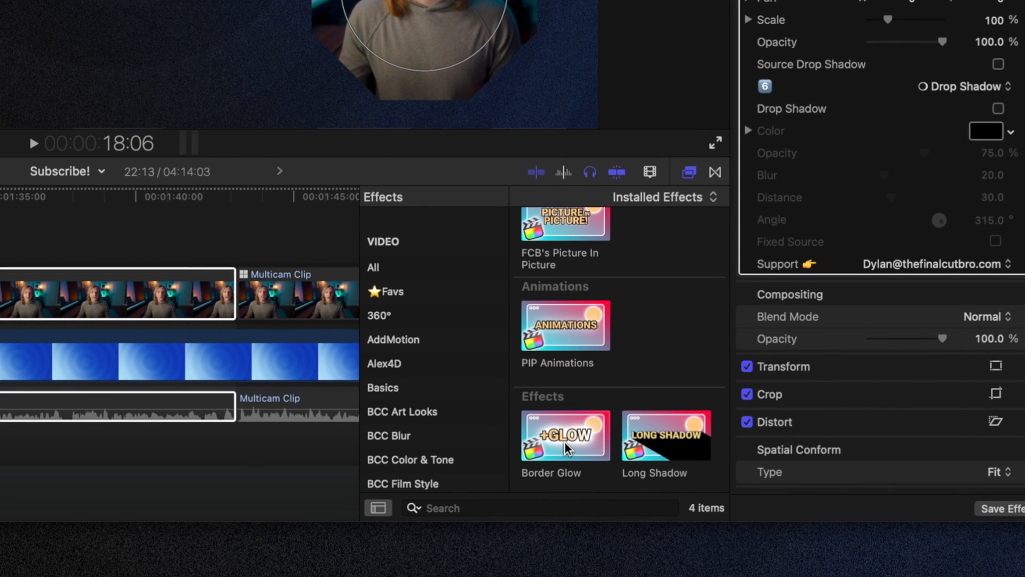
- Apply Border Glow to the clip and set its gradient to Animate Gradient
drag(565, 436, 75, 318)
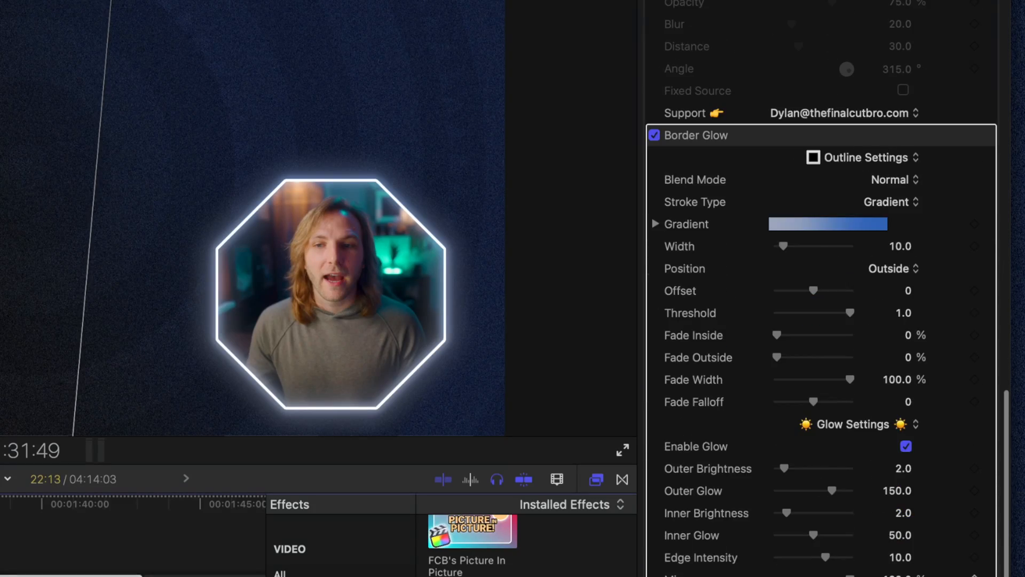
scroll(down, 3)
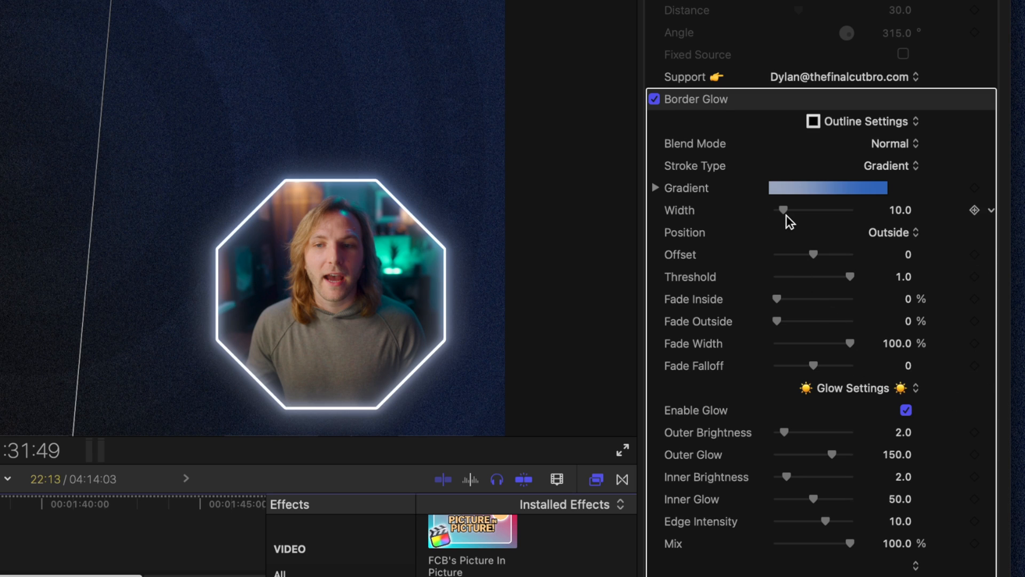
mouse_move(792, 219)
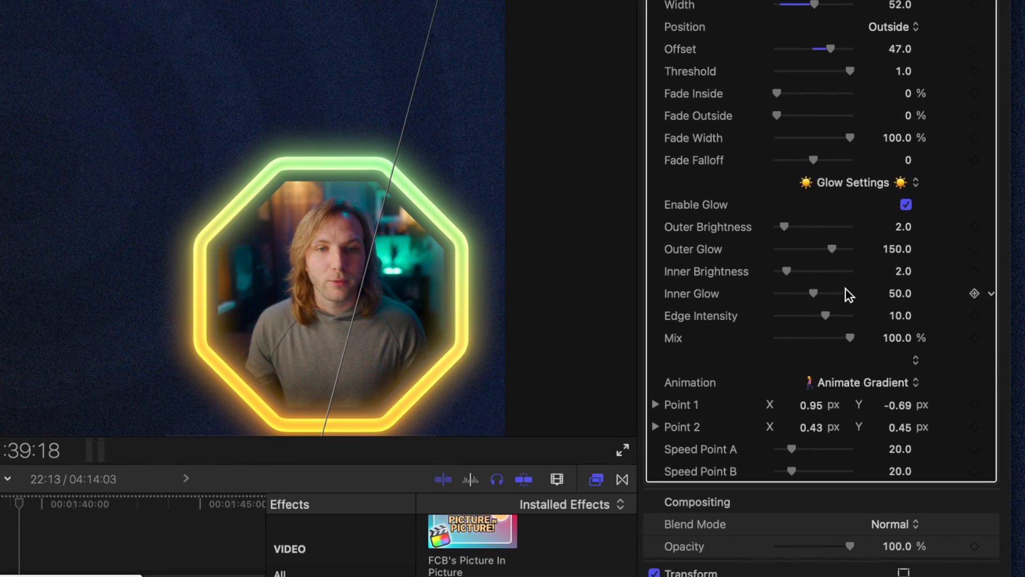
click(861, 382)
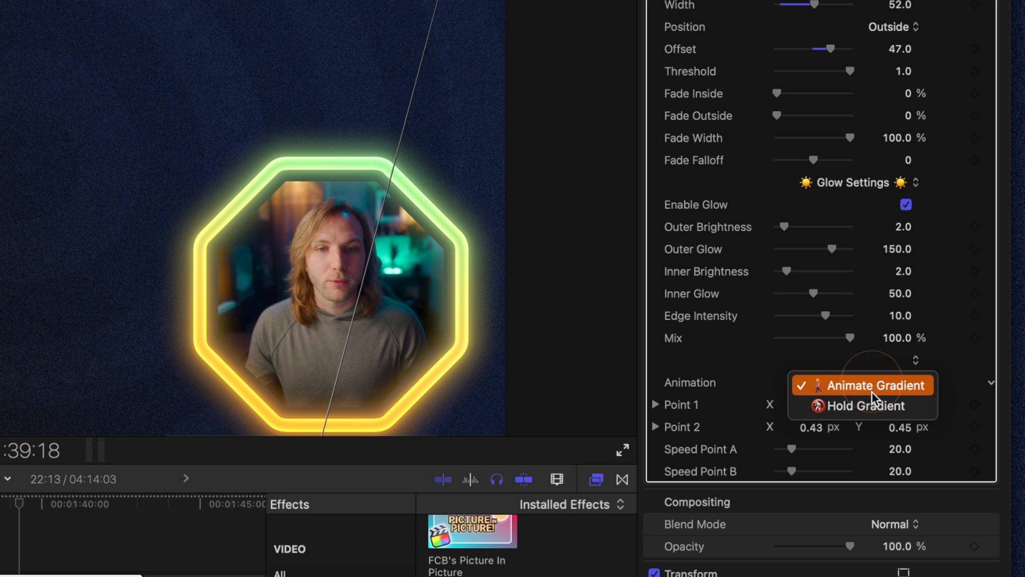
click(863, 406)
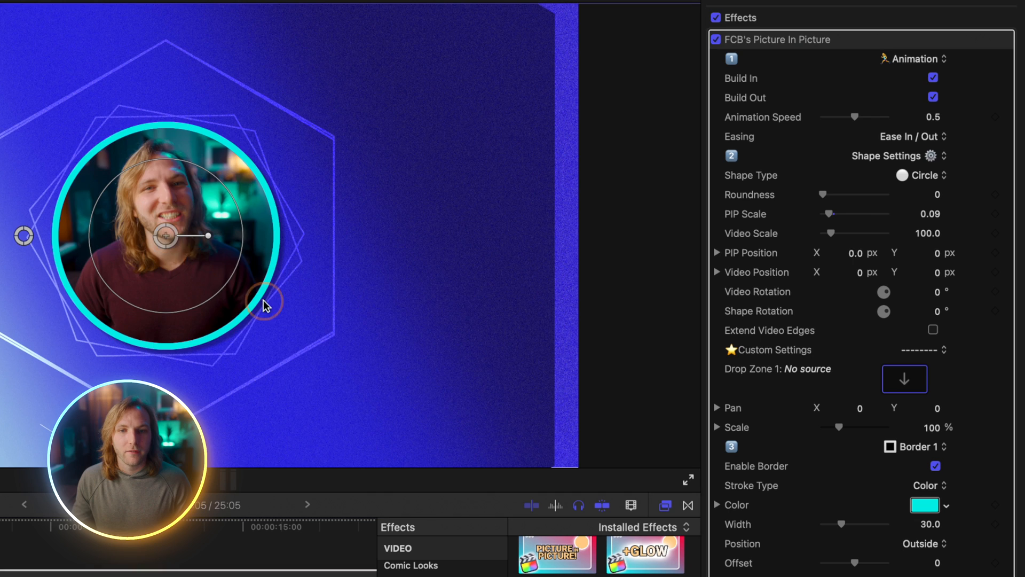
- Add PIP Animations, hide the PiP controls and switch to Pop In / Out at speed 1.0 then 0.23
click(934, 78)
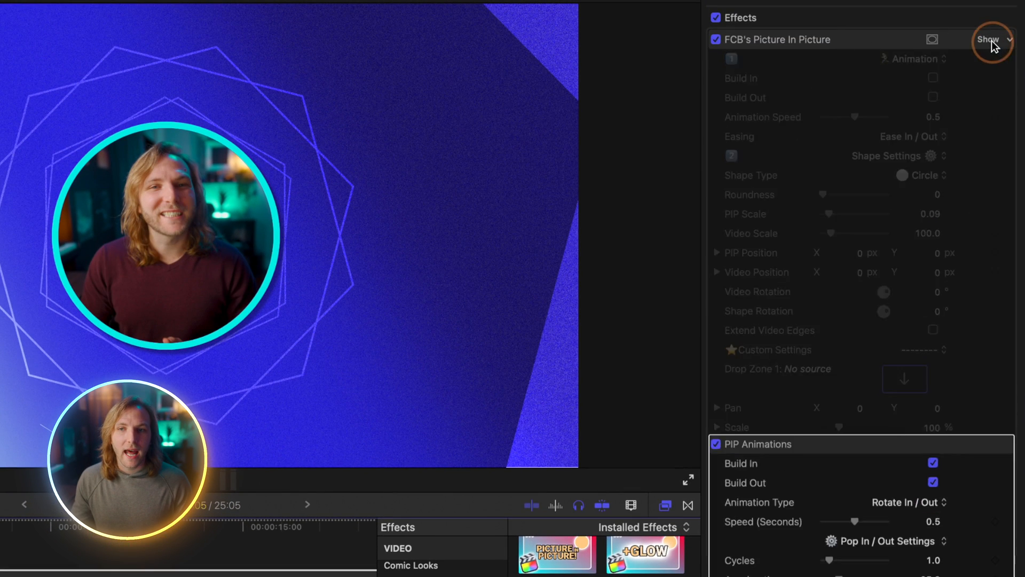
click(989, 39)
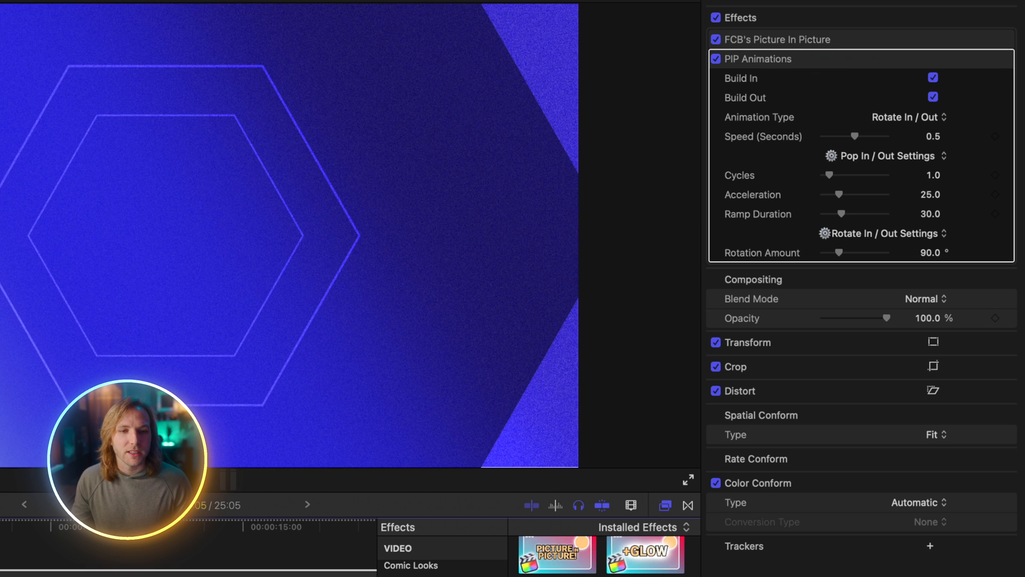
click(909, 118)
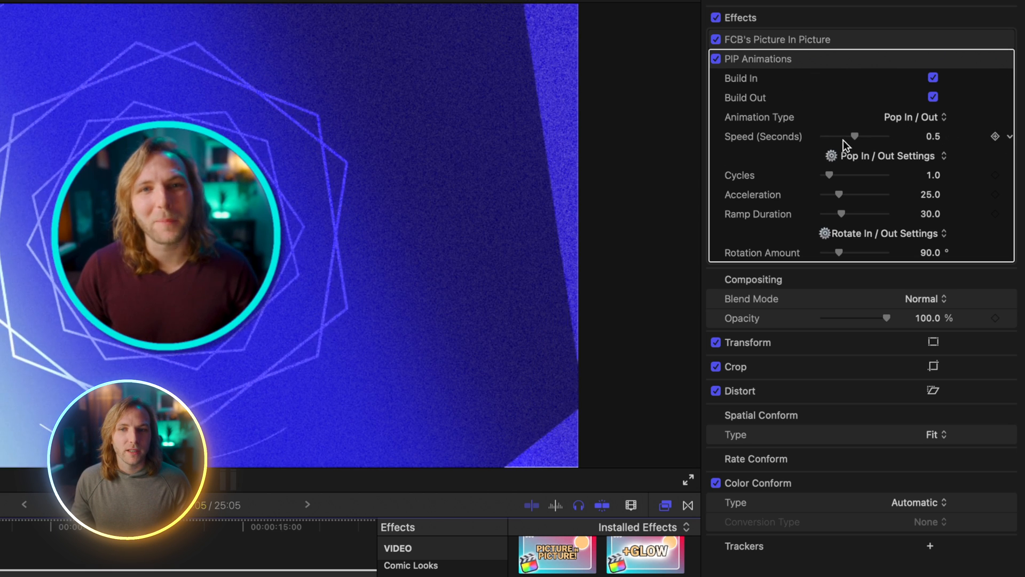
drag(854, 135, 881, 135)
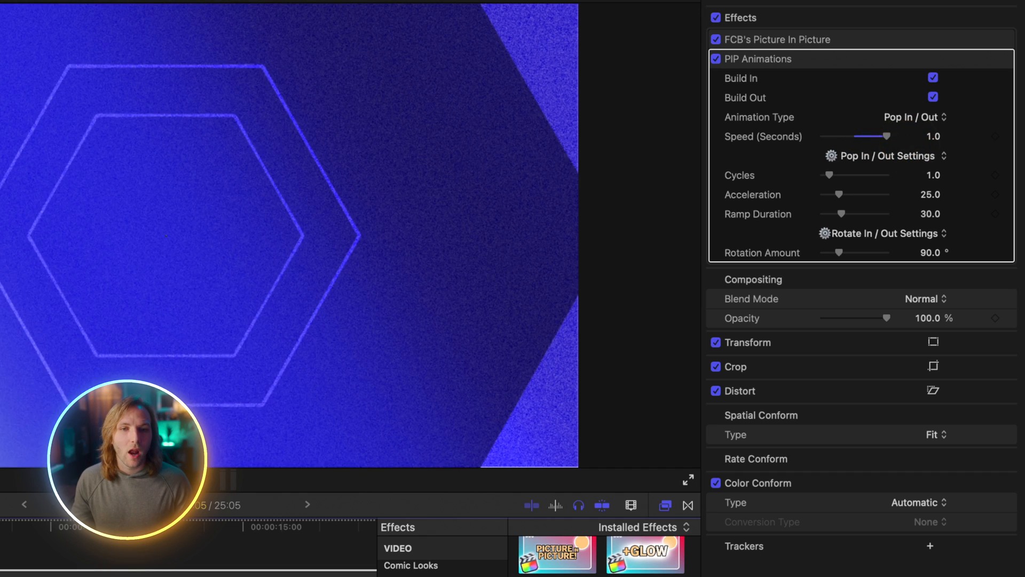
drag(875, 136, 840, 136)
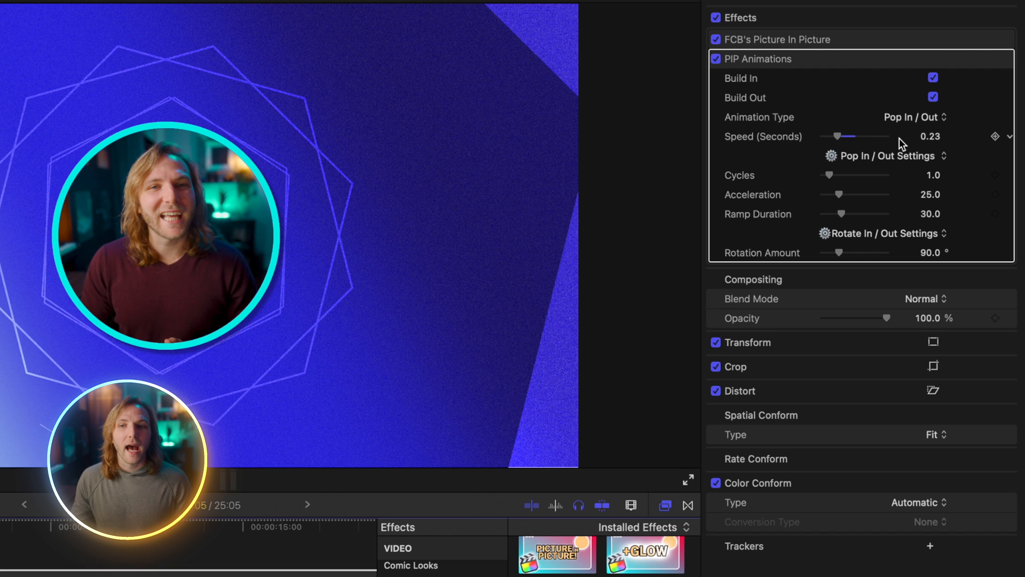
- Set cycles 9.77, speed back to 1.0, acceleration 64.63 and ramp duration 18.39
drag(831, 174, 883, 174)
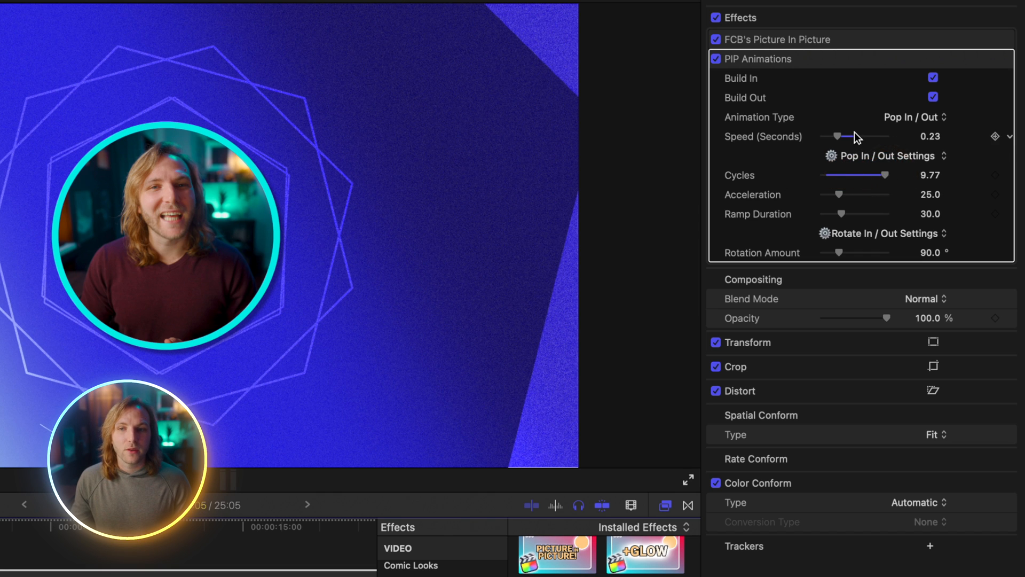
drag(840, 136, 886, 135)
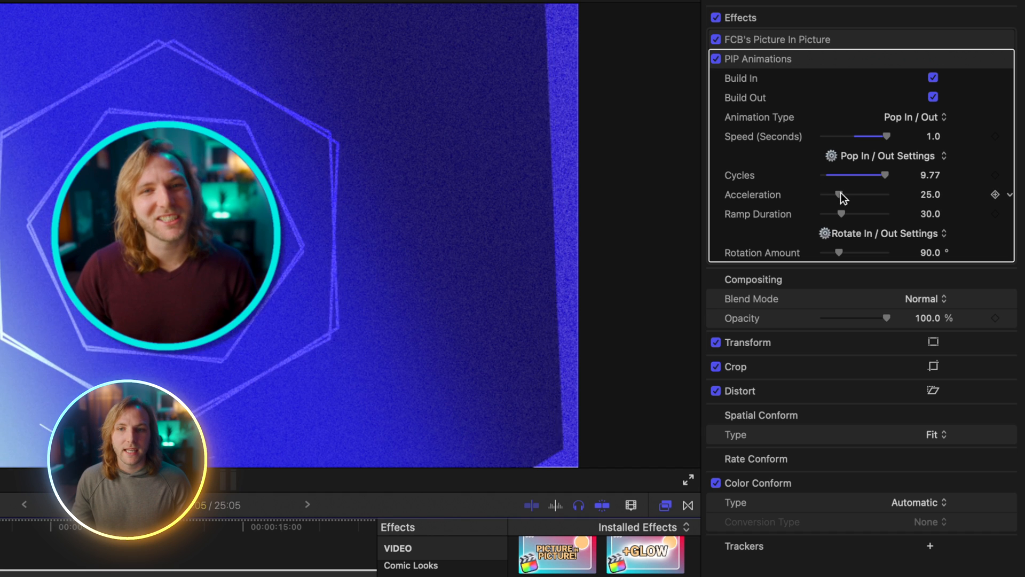
drag(838, 194, 864, 194)
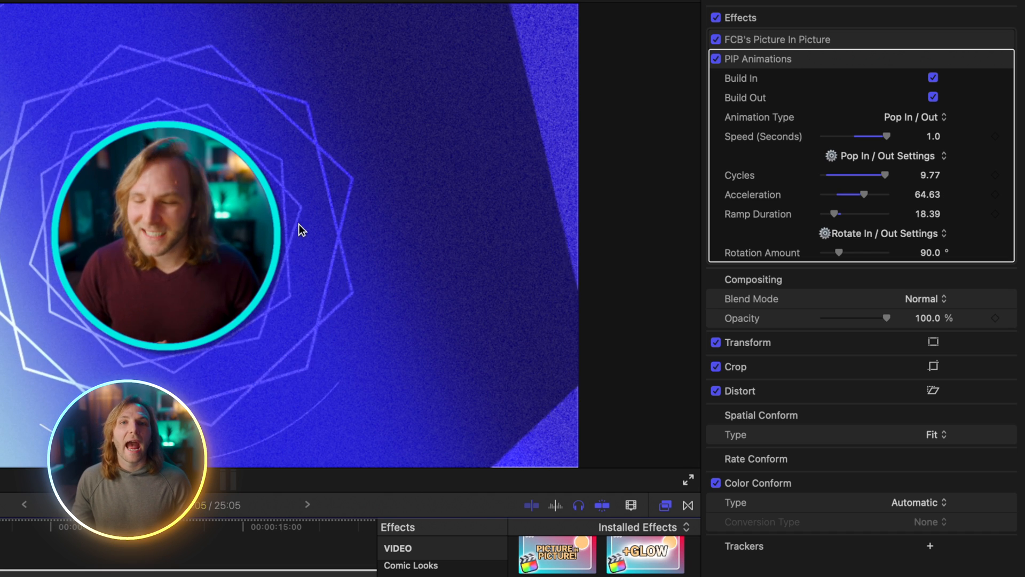
click(914, 117)
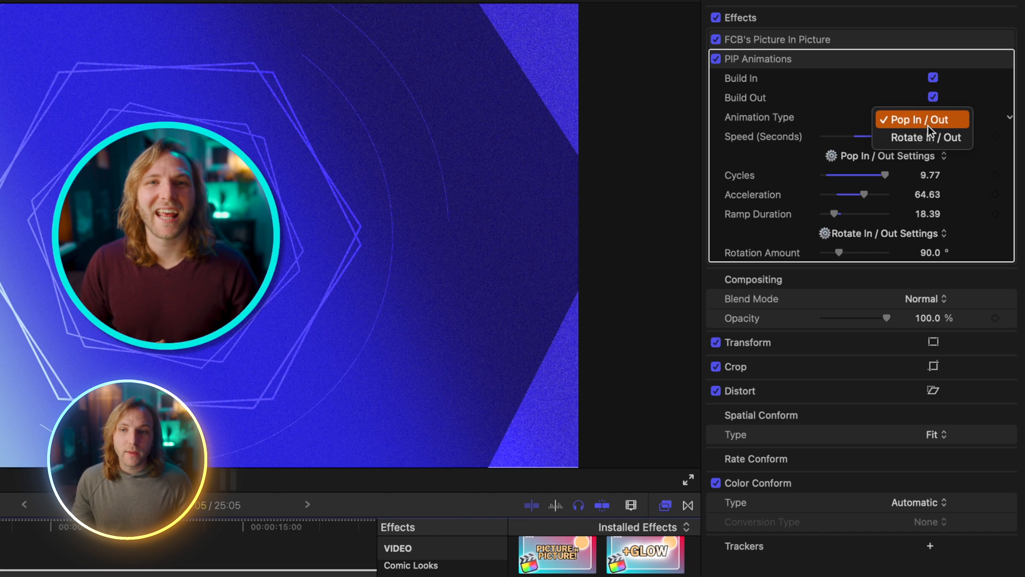
- Pick the build in/out animation style from the Animation Type list
click(921, 137)
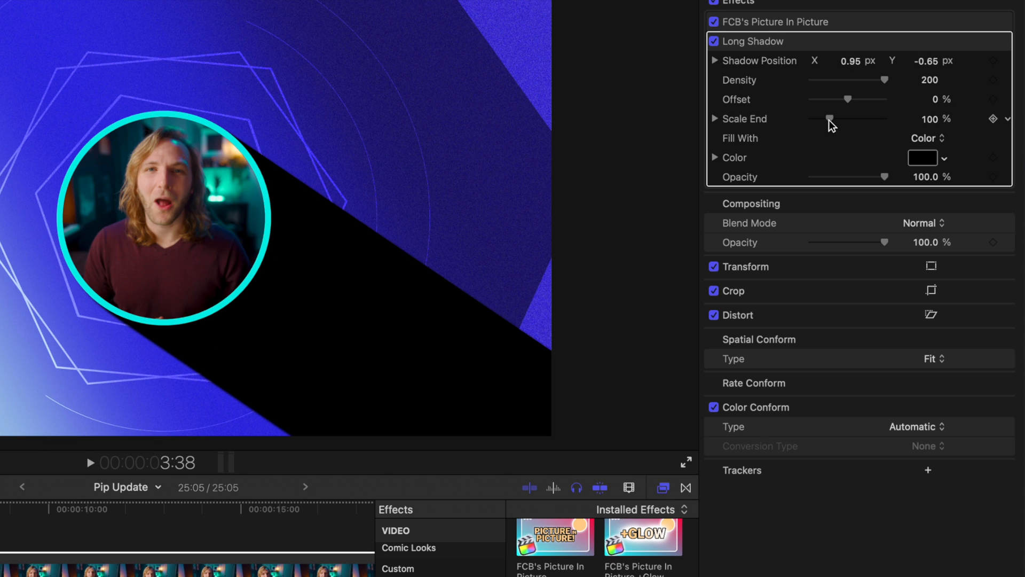
- Taper the Long Shadow with Scale End 0 and move its end point closer to the circle
drag(831, 119, 818, 119)
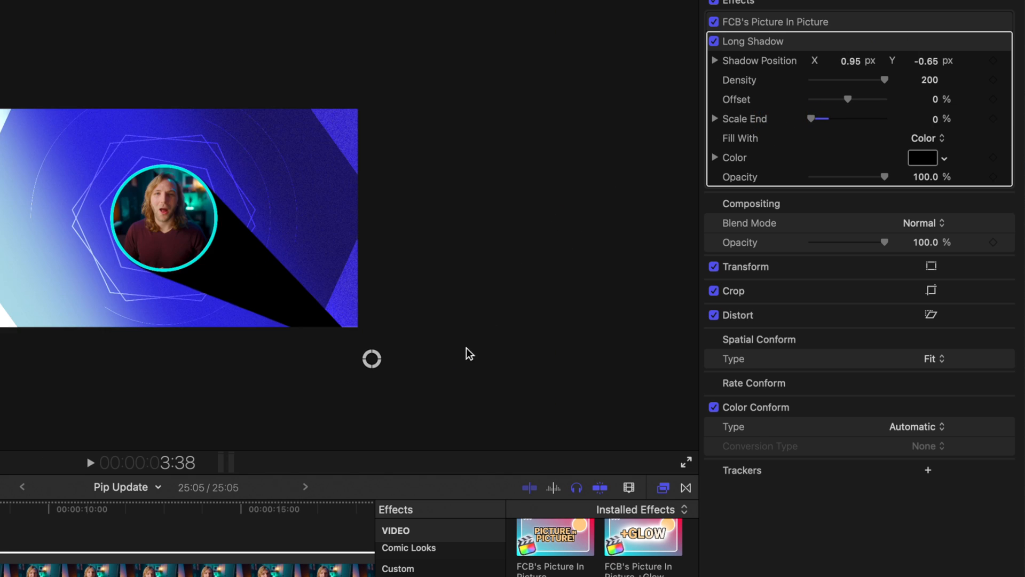
drag(371, 359, 329, 289)
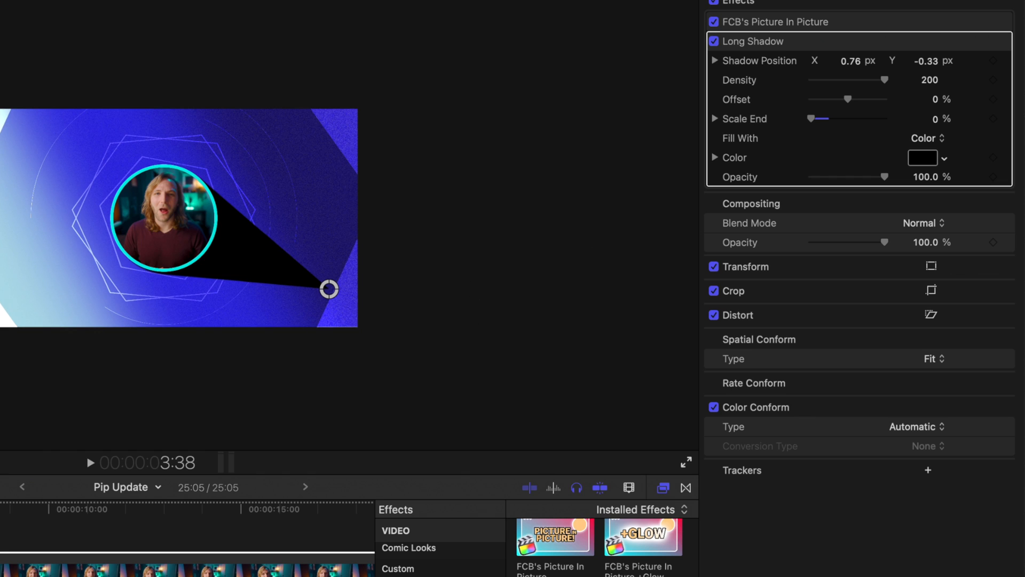
- Fill the shadow with a dark green gradient whose end colour fades to fully transparent
click(926, 138)
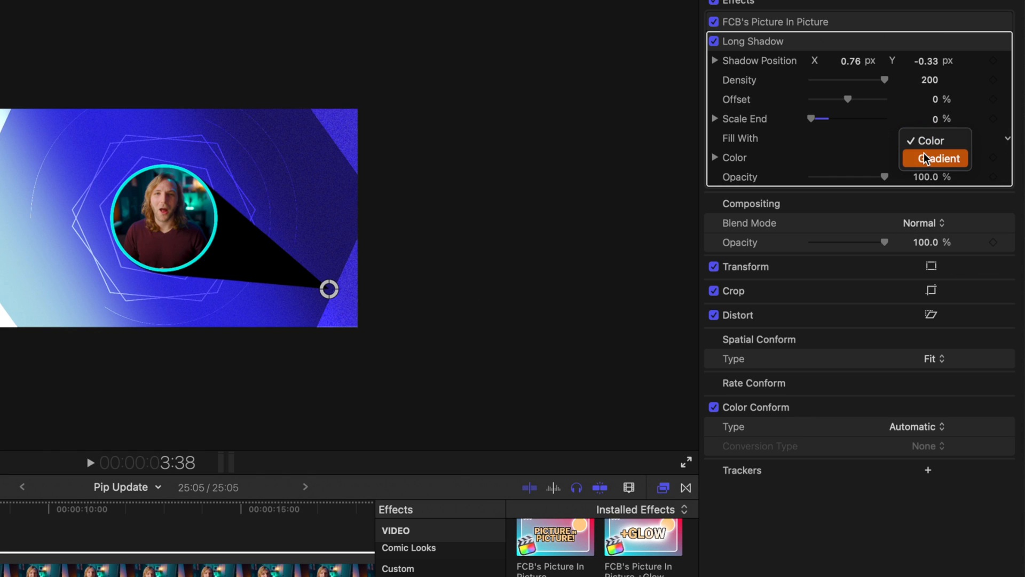
click(939, 158)
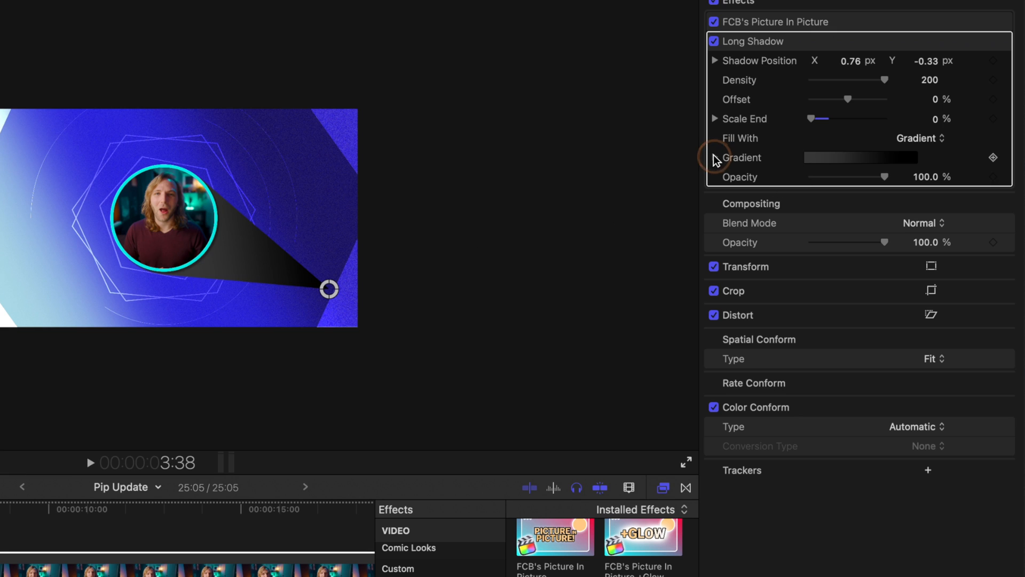
click(715, 158)
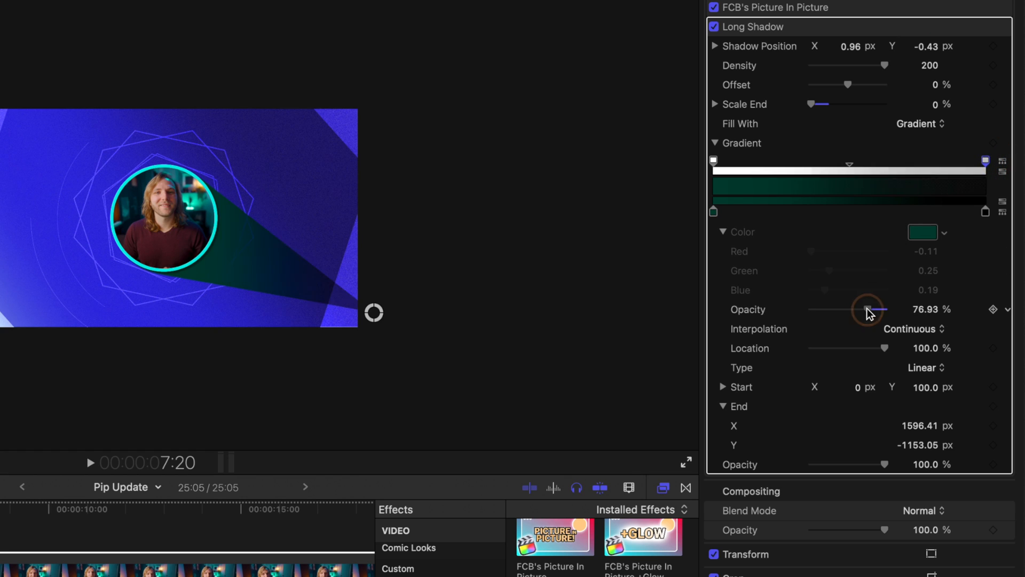
drag(868, 310, 811, 310)
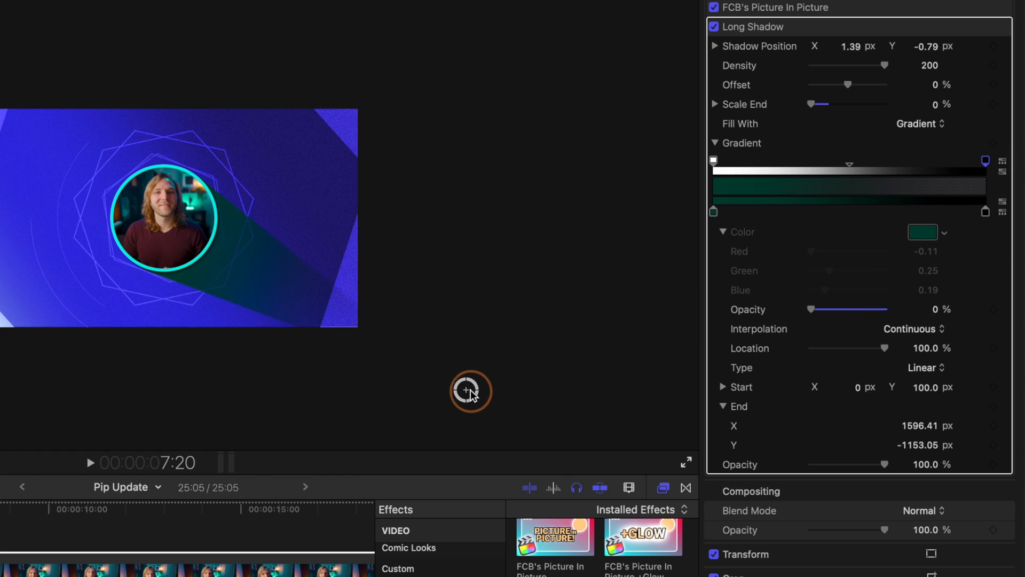